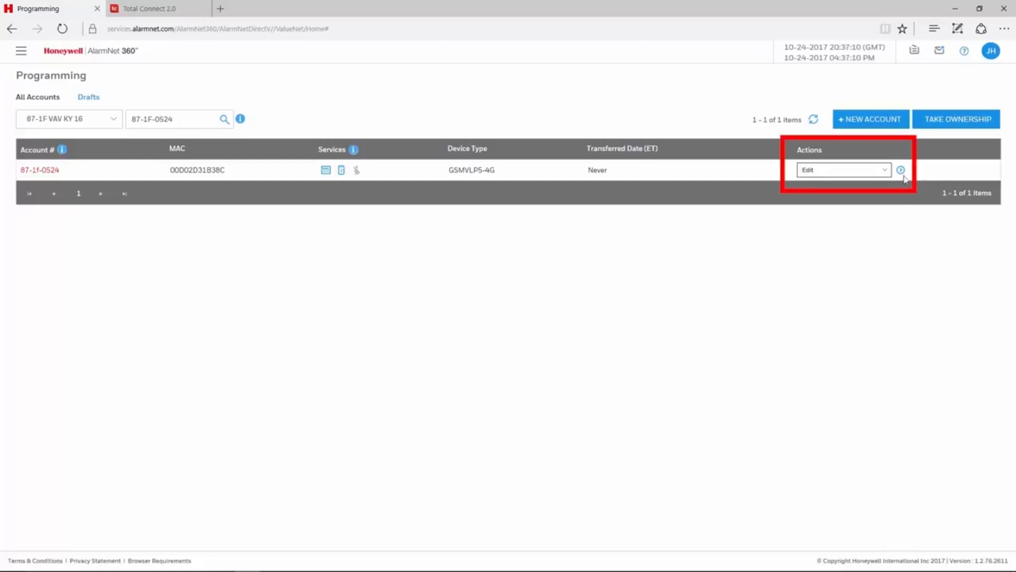
Choose Edit for account 87-1f-0524 to show its account overview
{"action": "left_click", "coordinate": [900, 169]}
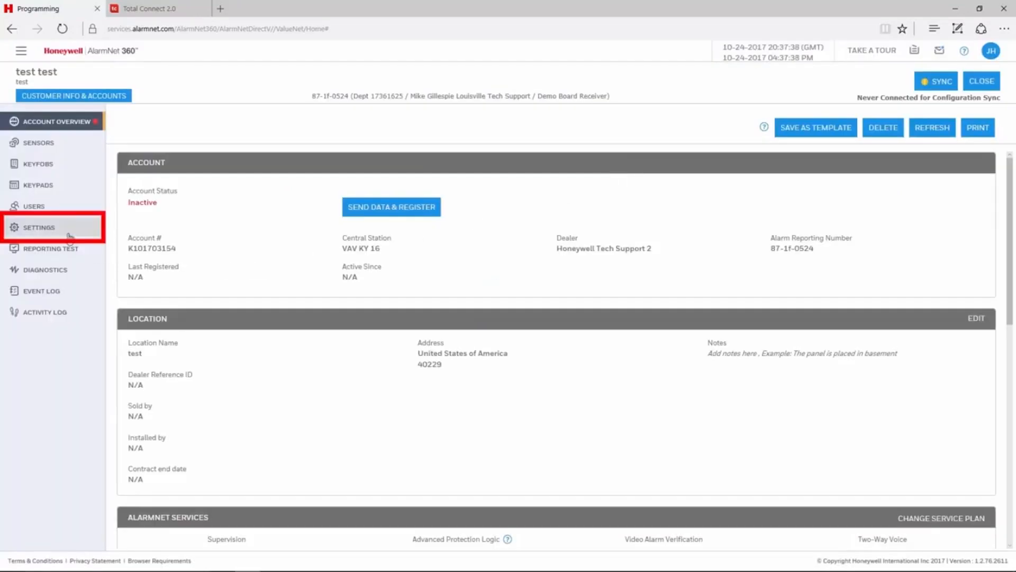
Show account 87-1F-0524's communicator settings from the sidebar
{"action": "left_click", "coordinate": [39, 226]}
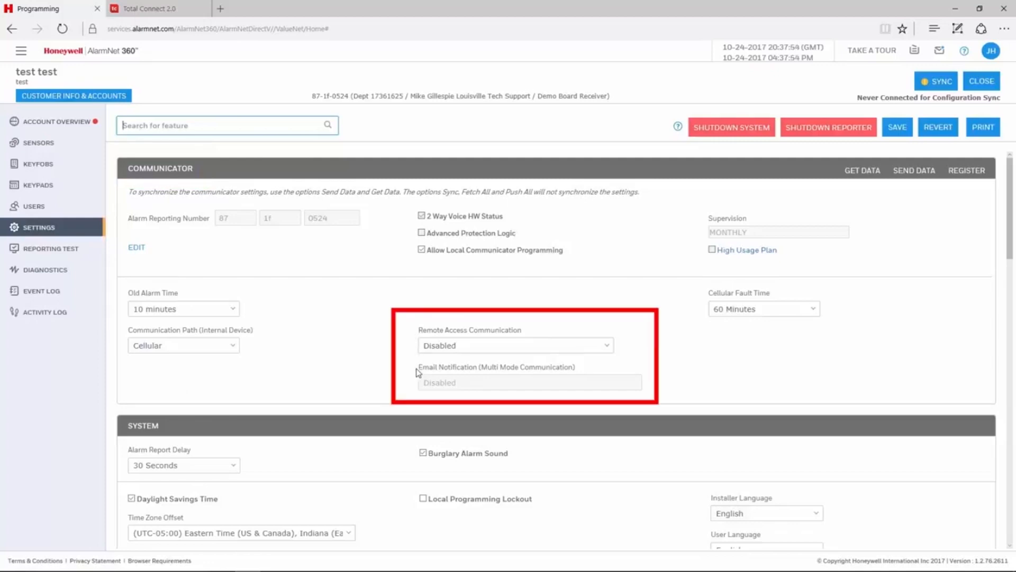
Enable Remote Access Communication, set Email Notification to Total Connect 2.0 (Enhanced Rpts.), and save
{"action": "left_click", "coordinate": [514, 345]}
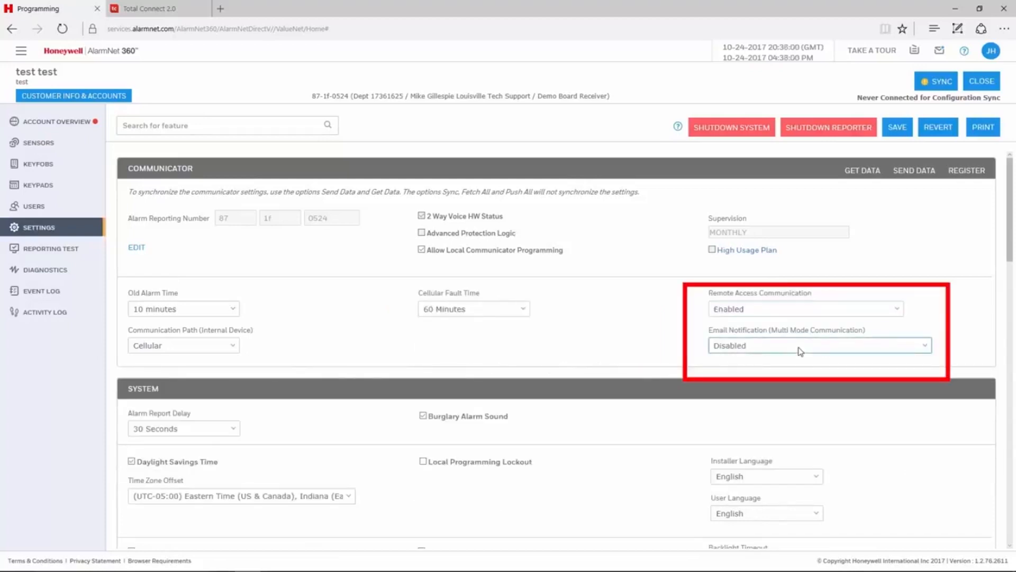
{"action": "left_click", "coordinate": [819, 345]}
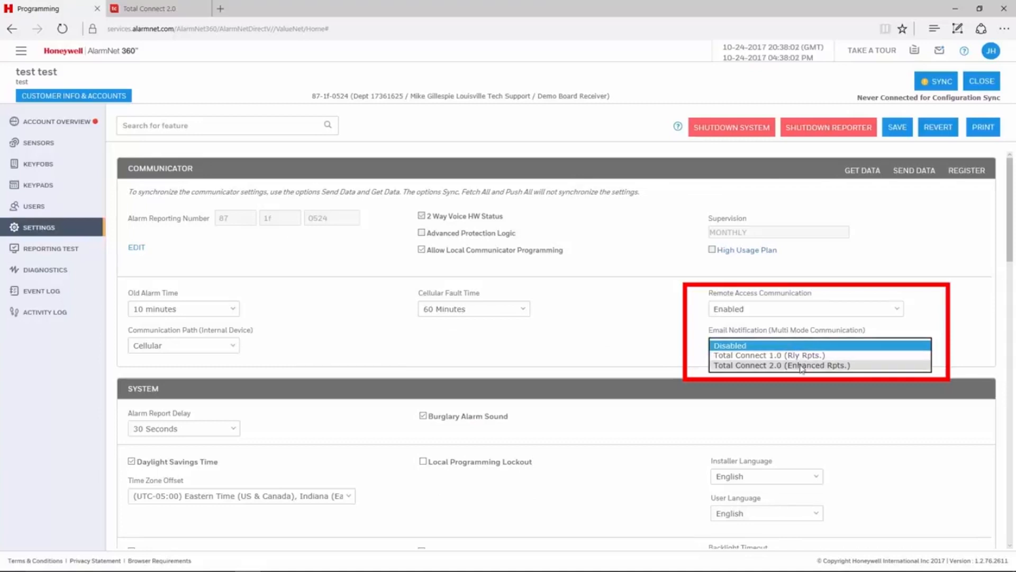
{"action": "left_click", "coordinate": [782, 364]}
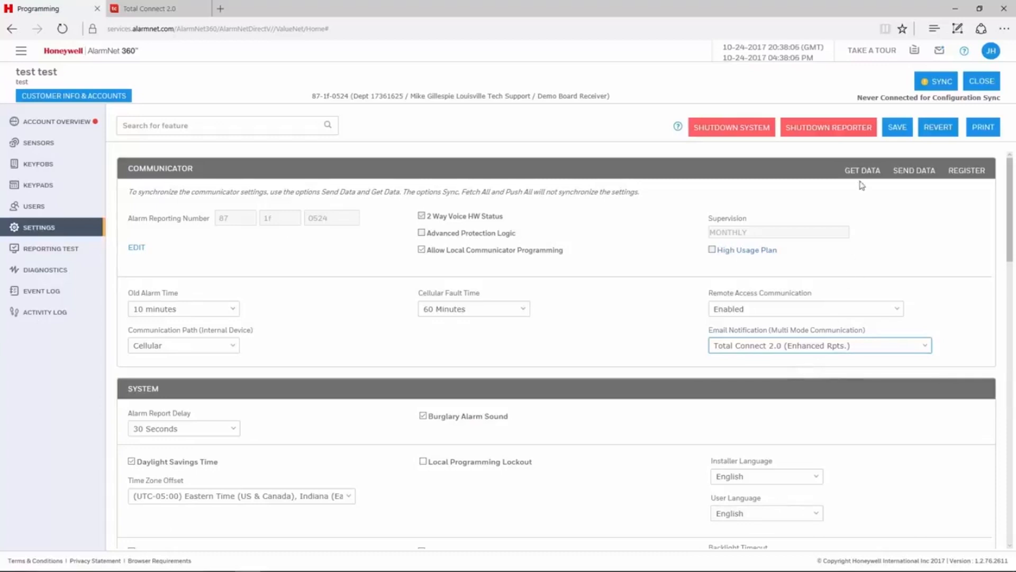
{"action": "left_click", "coordinate": [897, 126]}
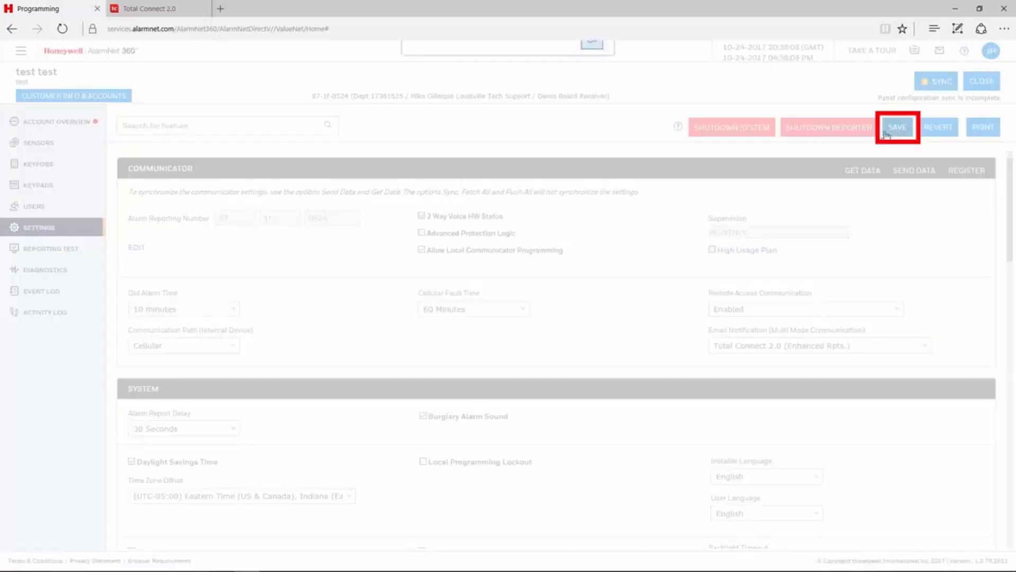
Confirm the save, send the communicator data to the panel, and switch to Total Connect 2.0
{"action": "left_click", "coordinate": [896, 126]}
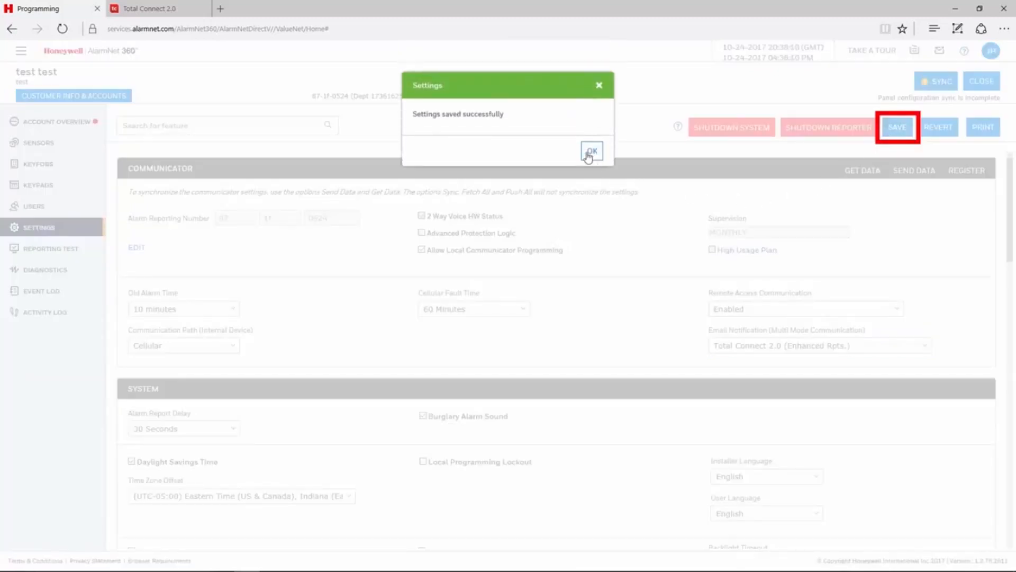
{"action": "left_click", "coordinate": [591, 151]}
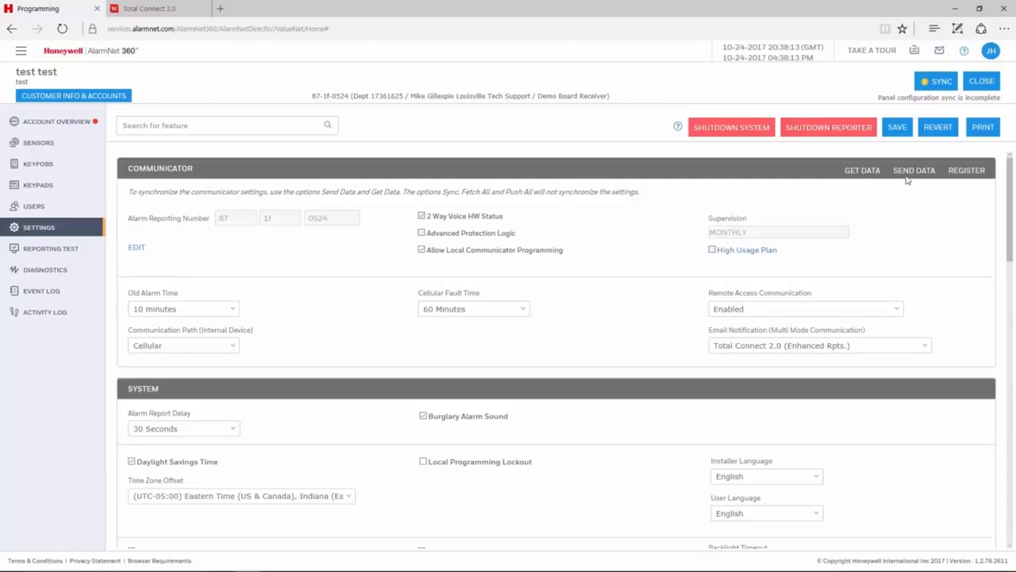
{"action": "left_click", "coordinate": [914, 170]}
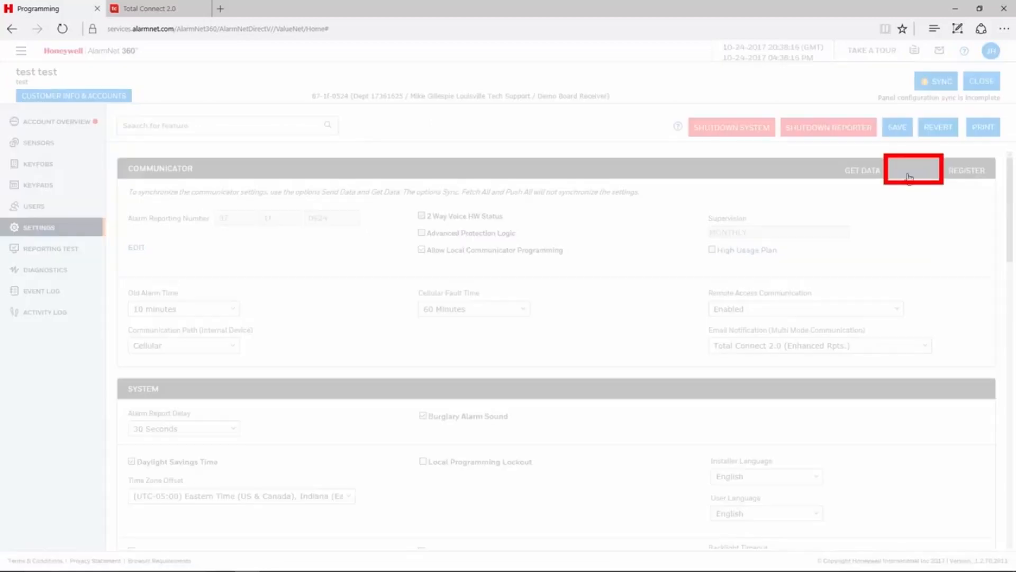
{"action": "left_click", "coordinate": [913, 170]}
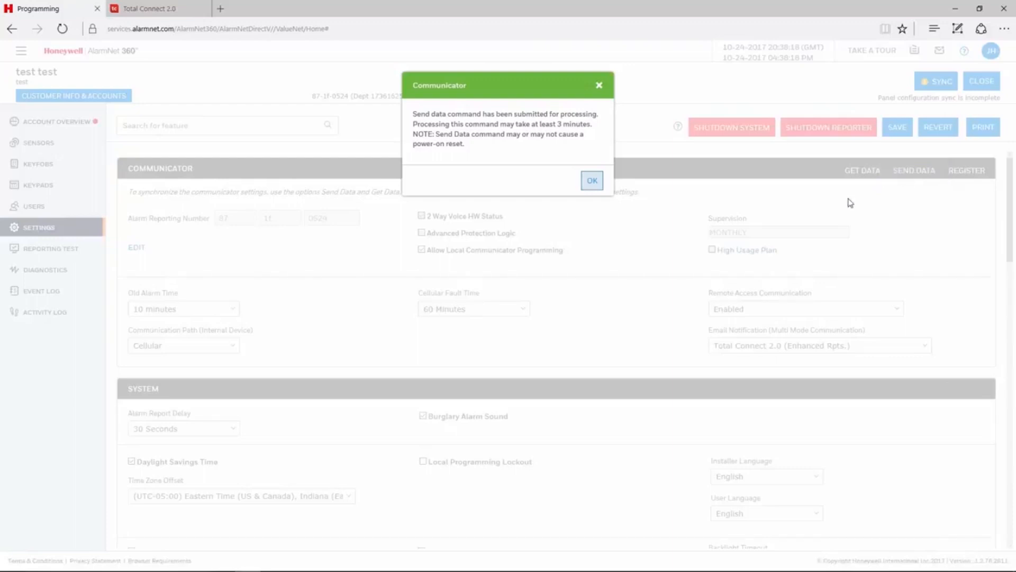
{"action": "left_click", "coordinate": [591, 180]}
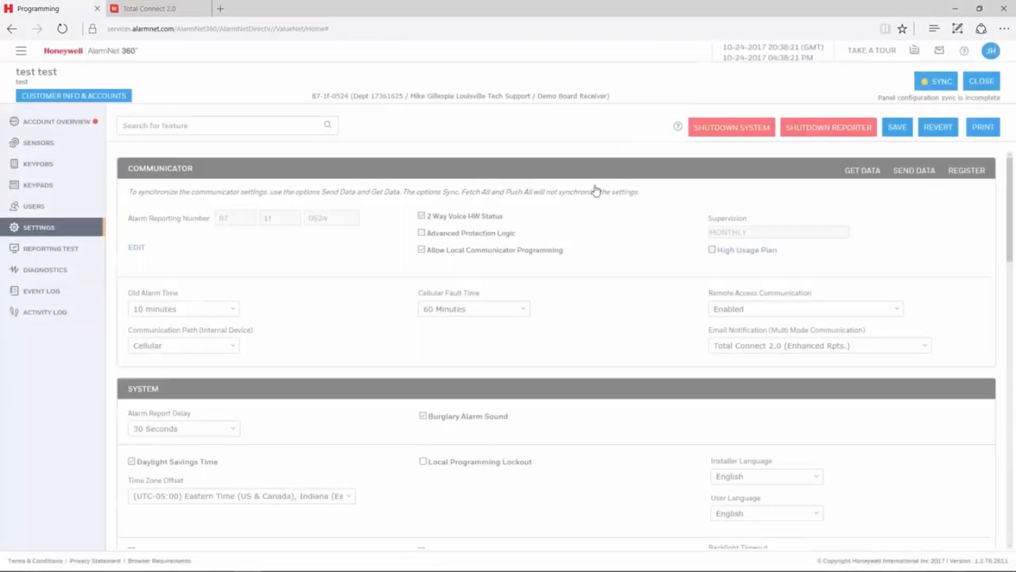
{"action": "left_click", "coordinate": [152, 8]}
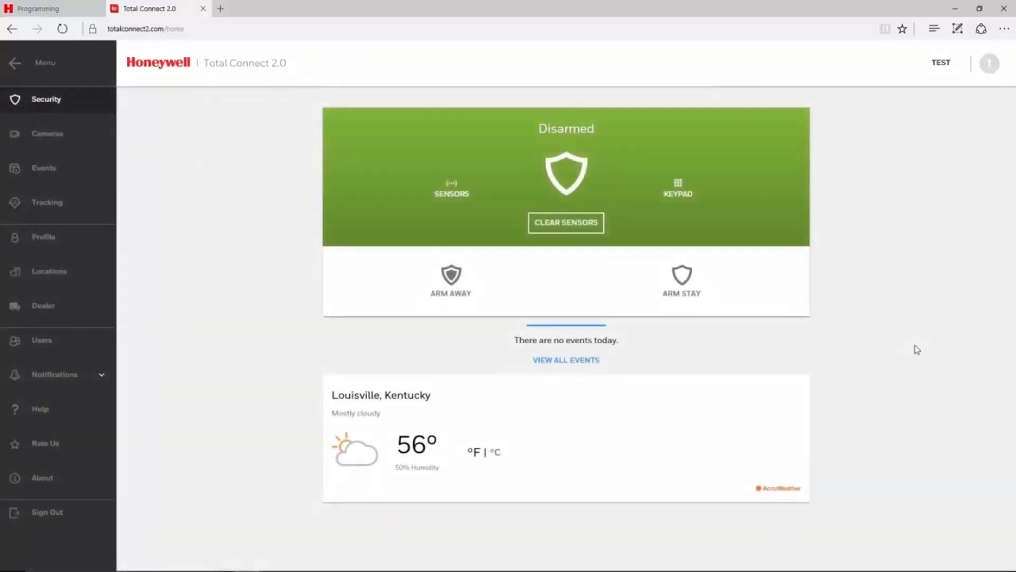